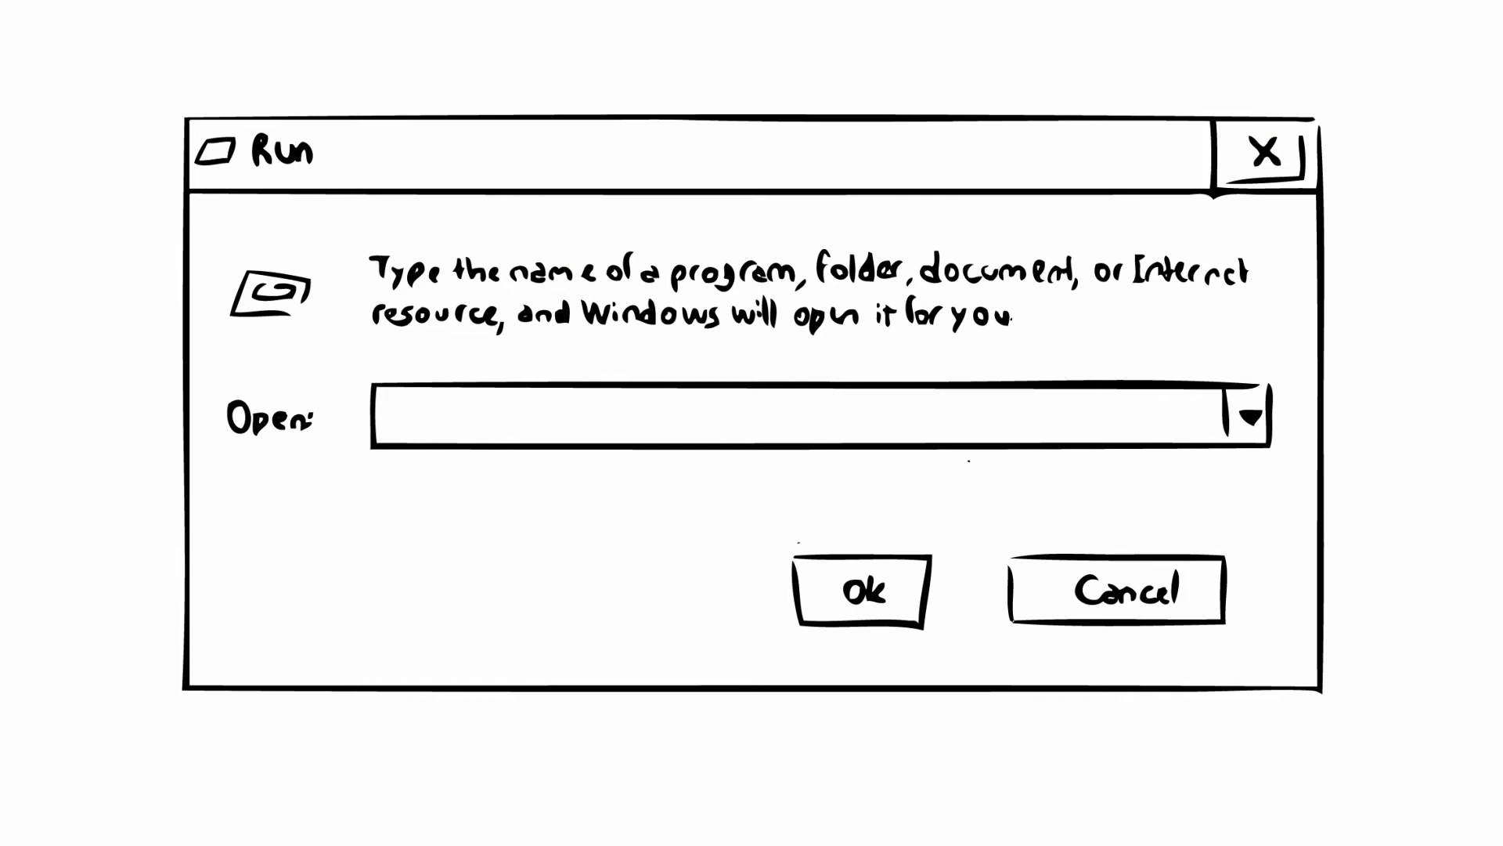
{"action": "type", "text": "iexplore"}
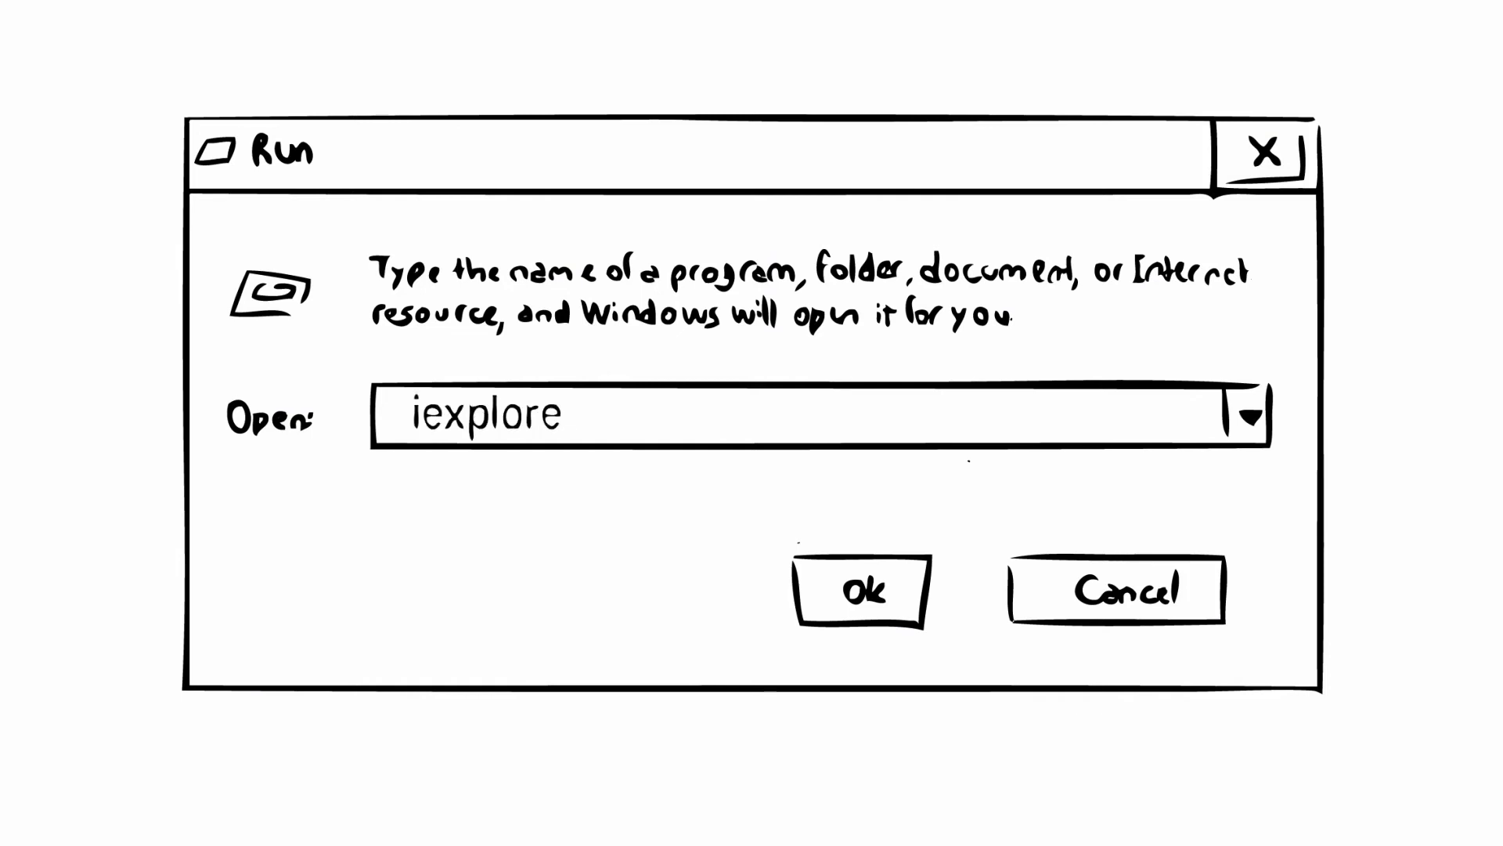
{"action": "type", "text": "http:/"}
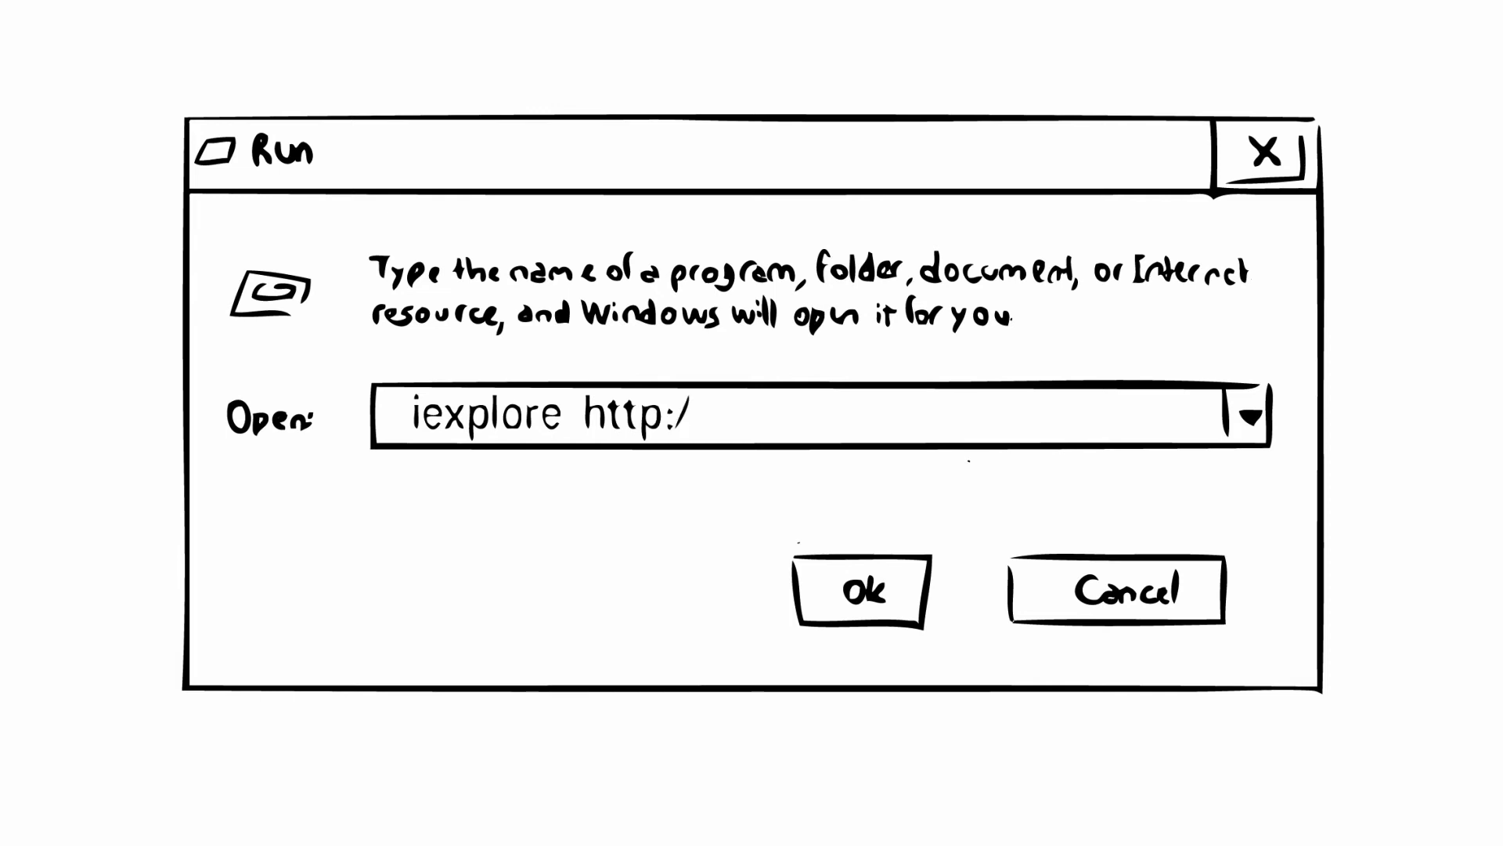
{"action": "type", "text": "/www"}
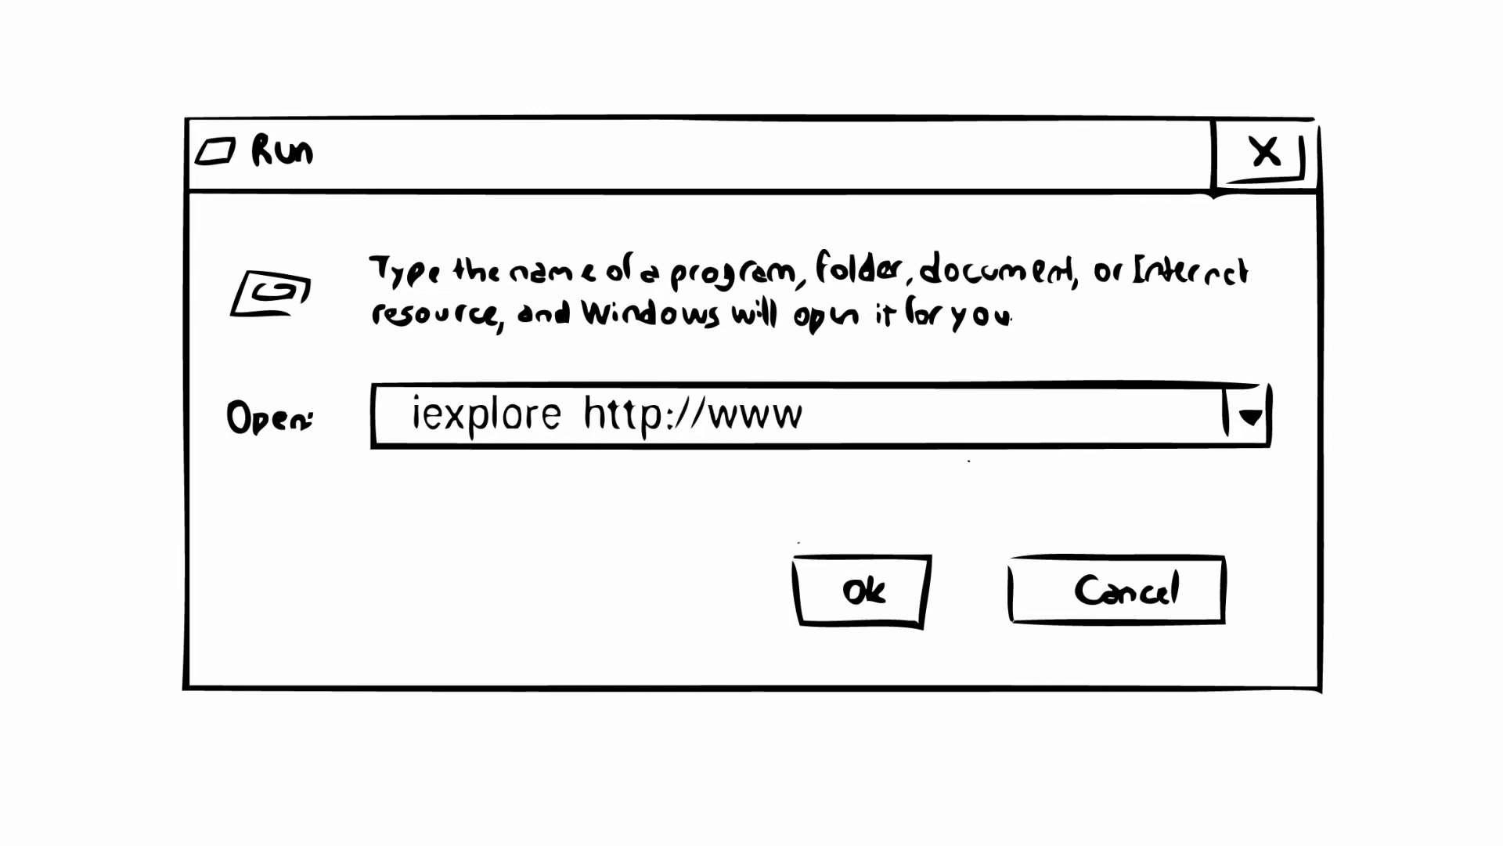
{"action": "type", "text": ".pctuneup.org"}
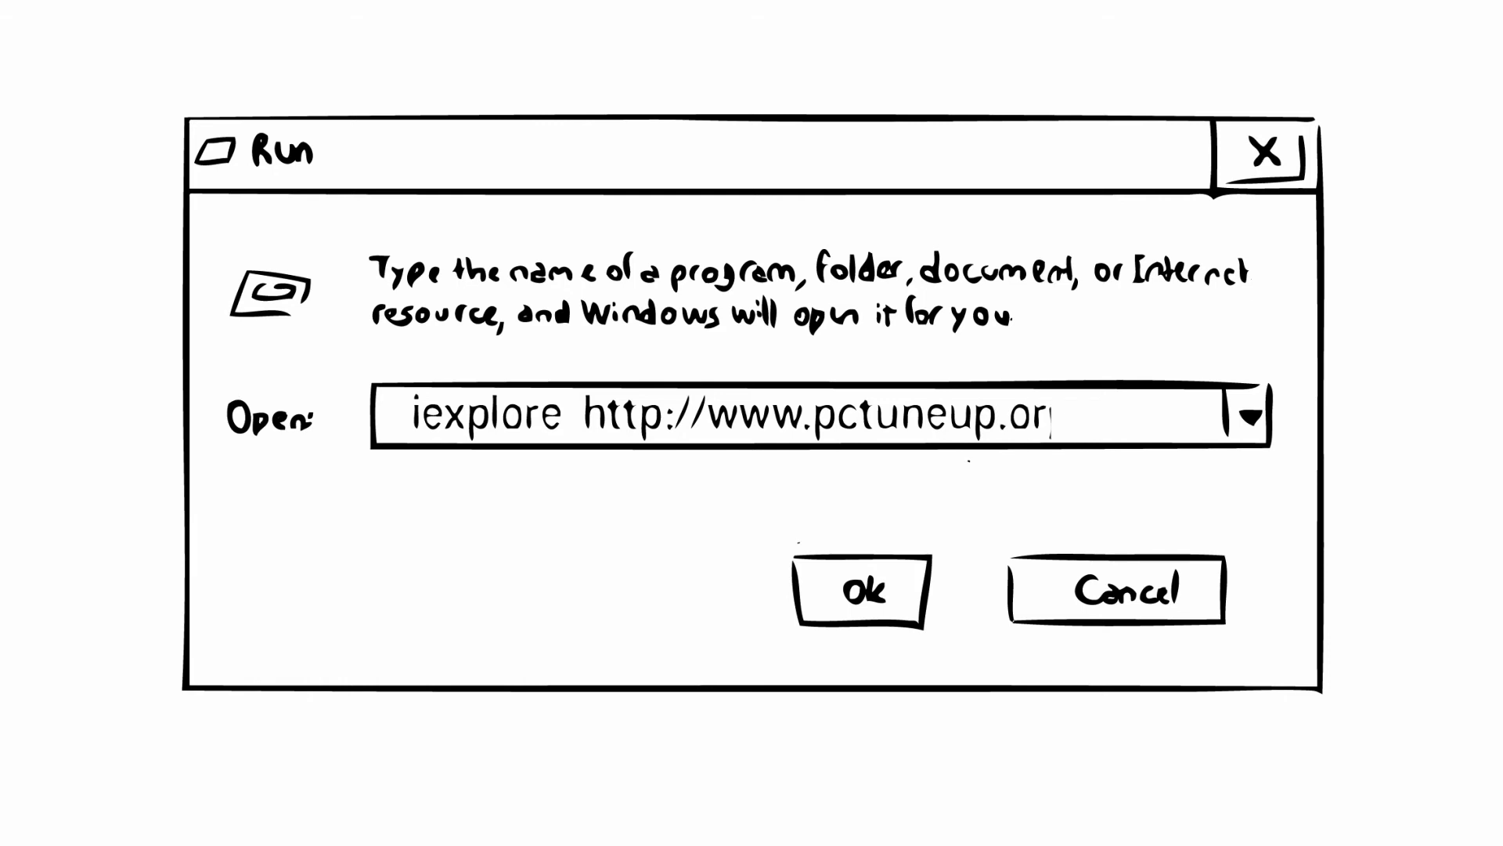